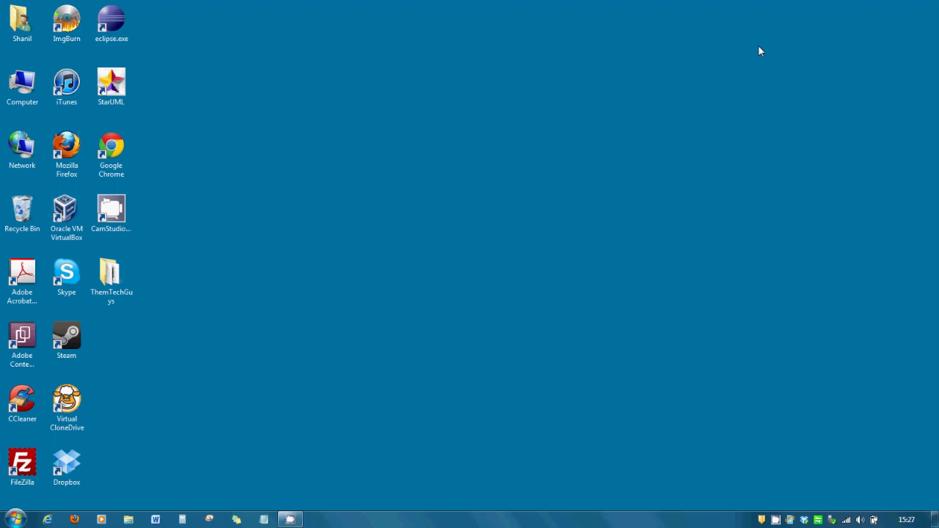
mouse_move(430, 102)
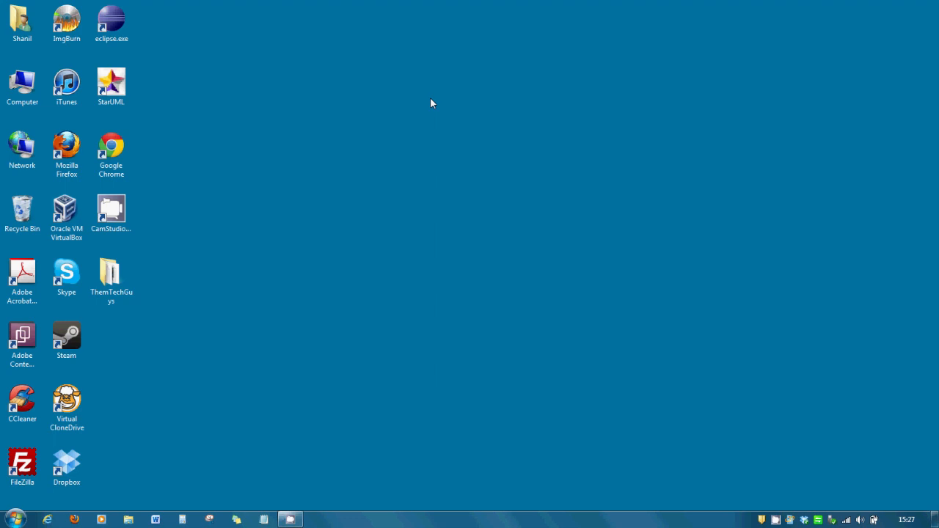
mouse_move(367, 162)
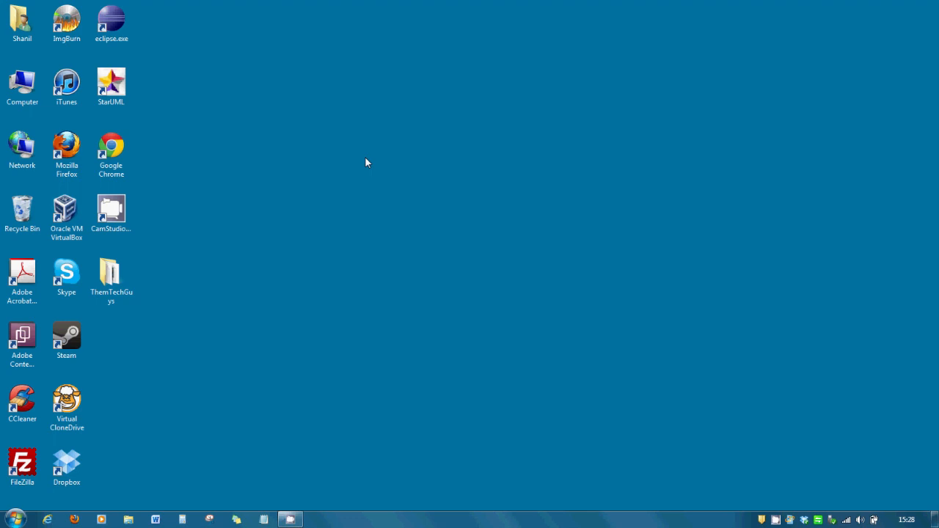
mouse_move(196, 398)
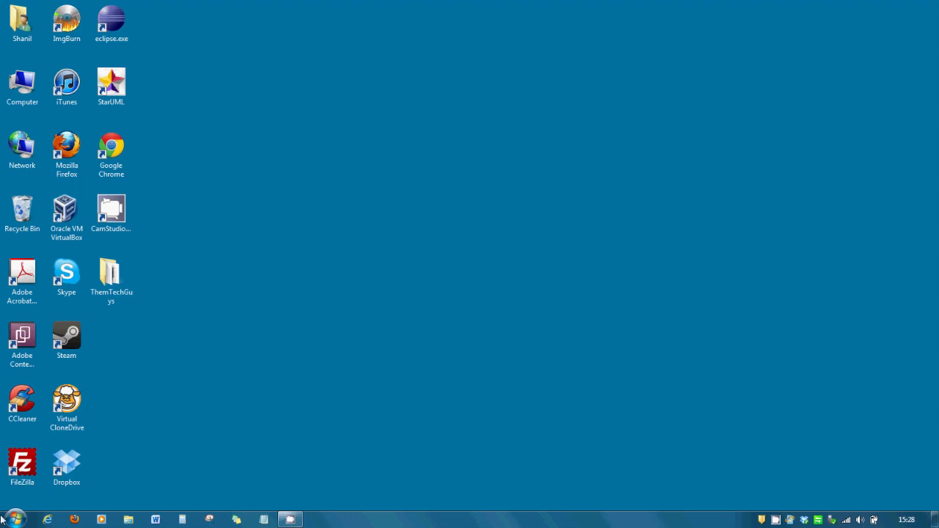
Run 'control userpasswords2' from the Start menu's Run dialog to open User Accounts
click(12, 515)
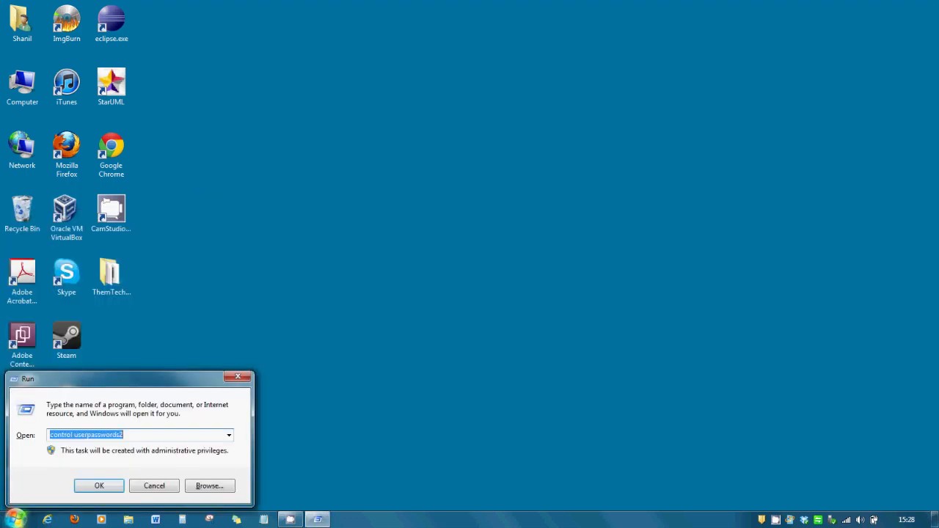
mouse_move(141, 431)
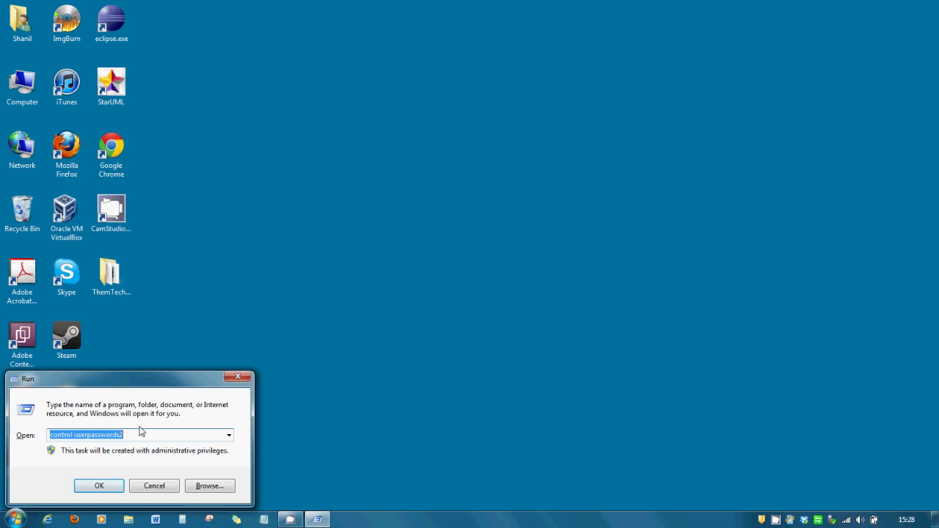
mouse_move(135, 439)
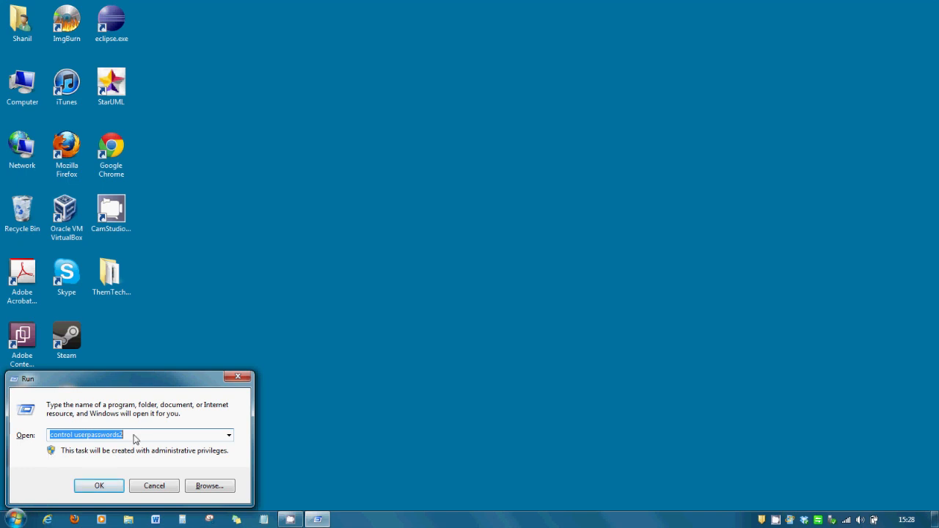
click(135, 435)
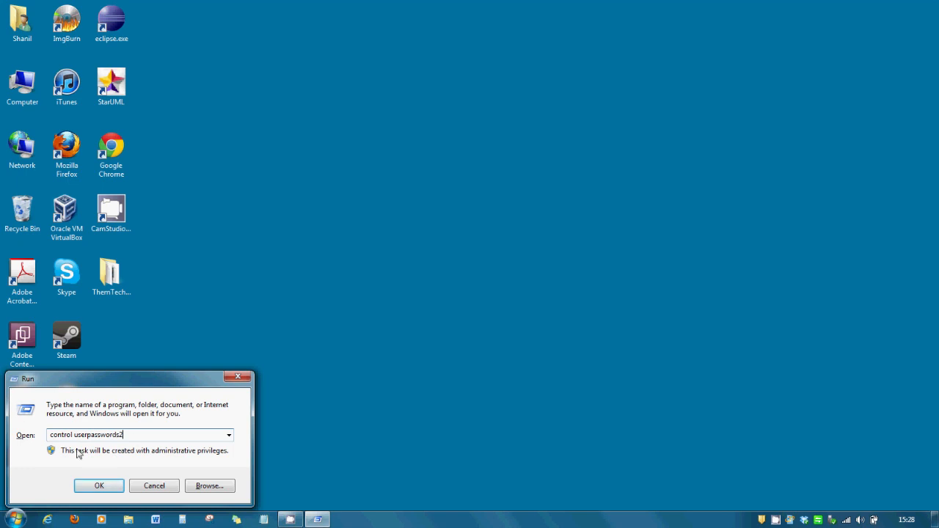
mouse_move(149, 439)
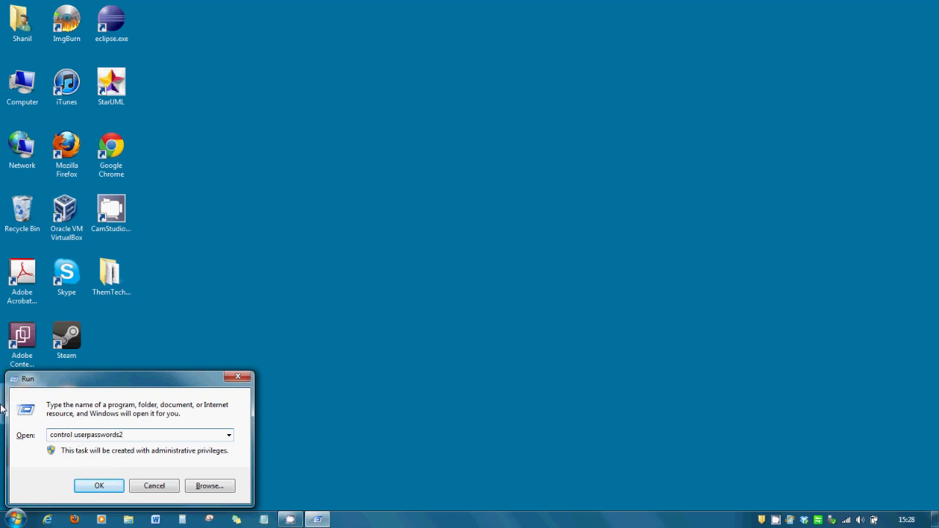
click(99, 485)
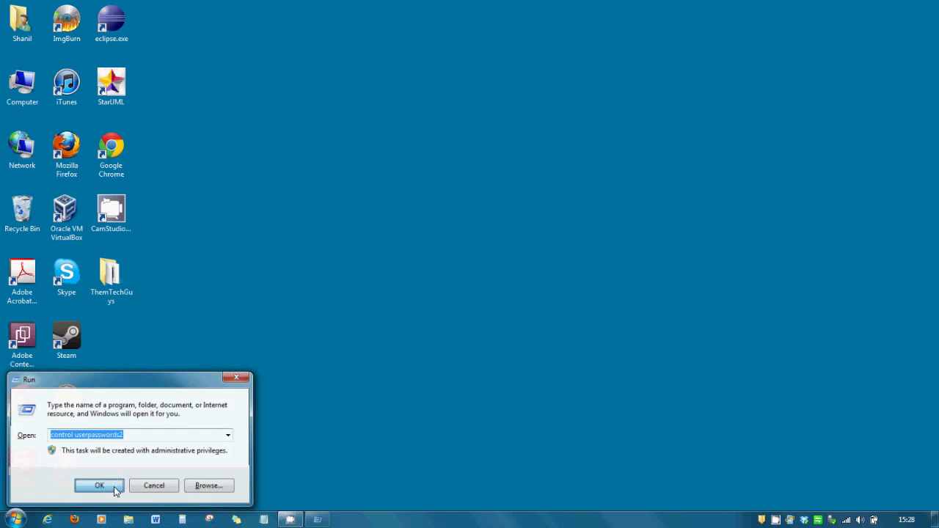
click(99, 486)
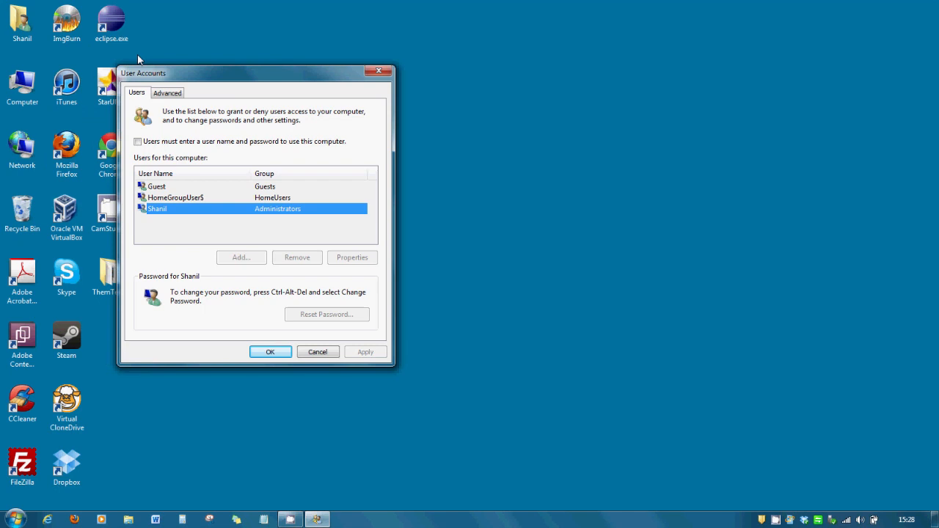
mouse_move(169, 186)
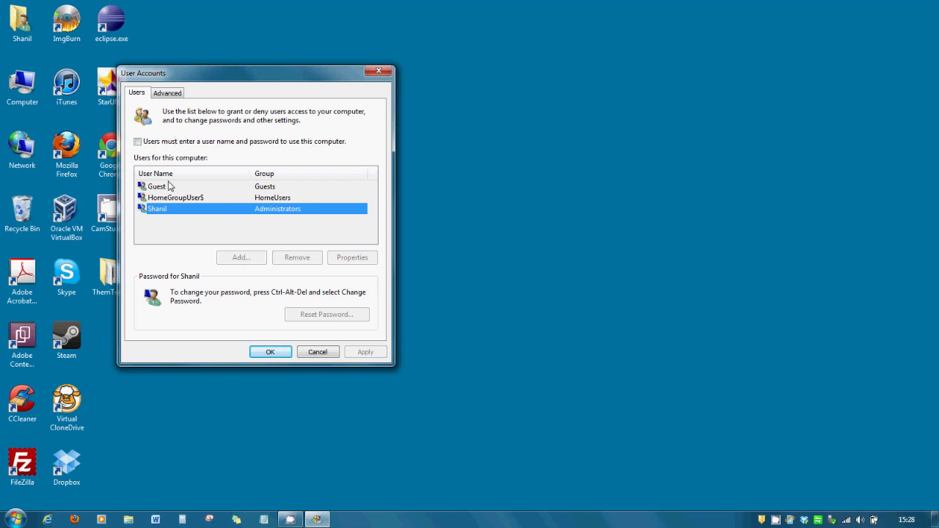
mouse_move(240, 108)
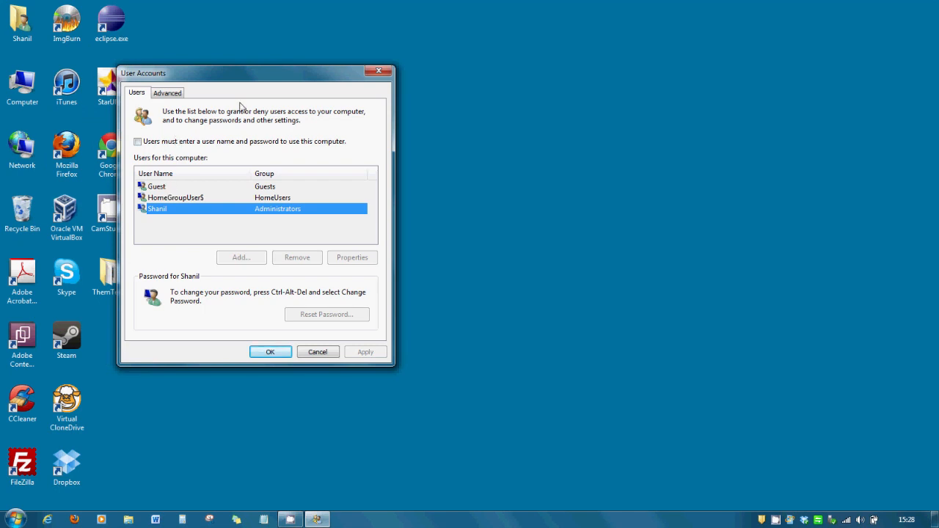
mouse_move(169, 130)
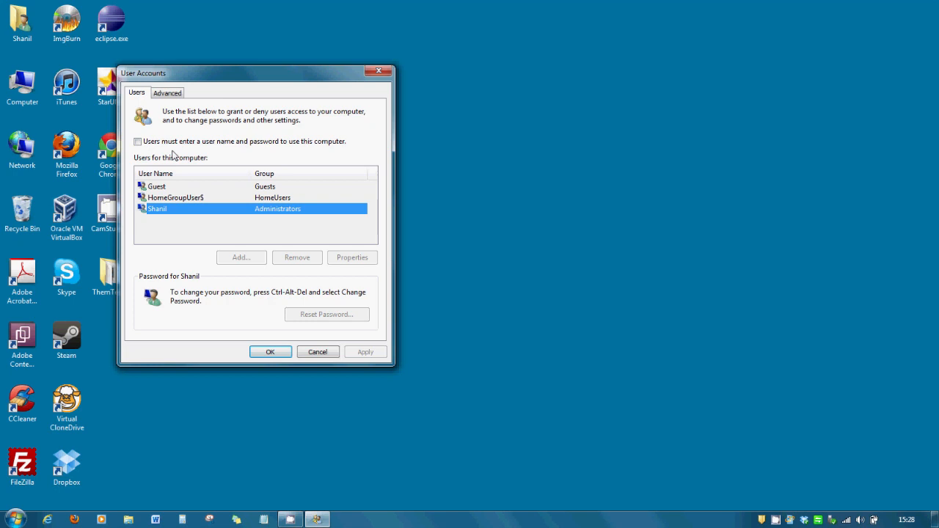
mouse_move(148, 154)
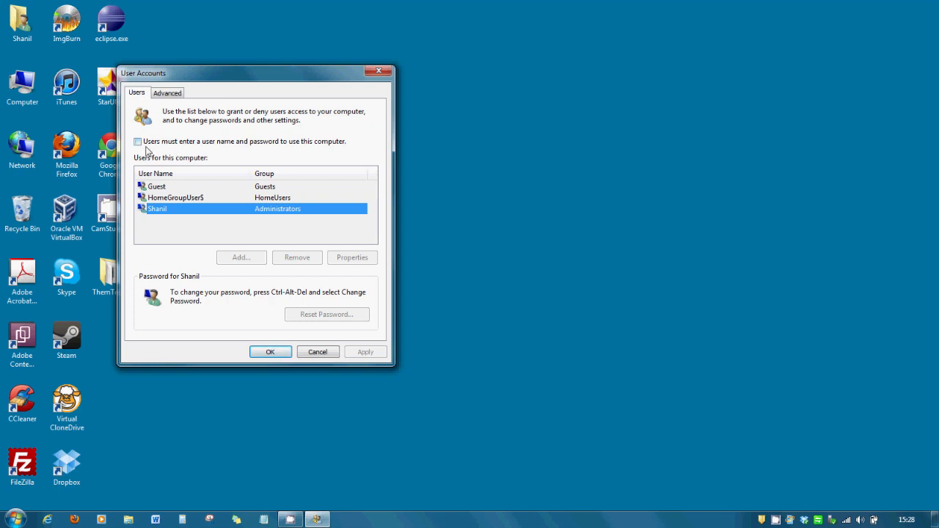
Uncheck 'Users must enter a user name and password to use this computer'
click(137, 141)
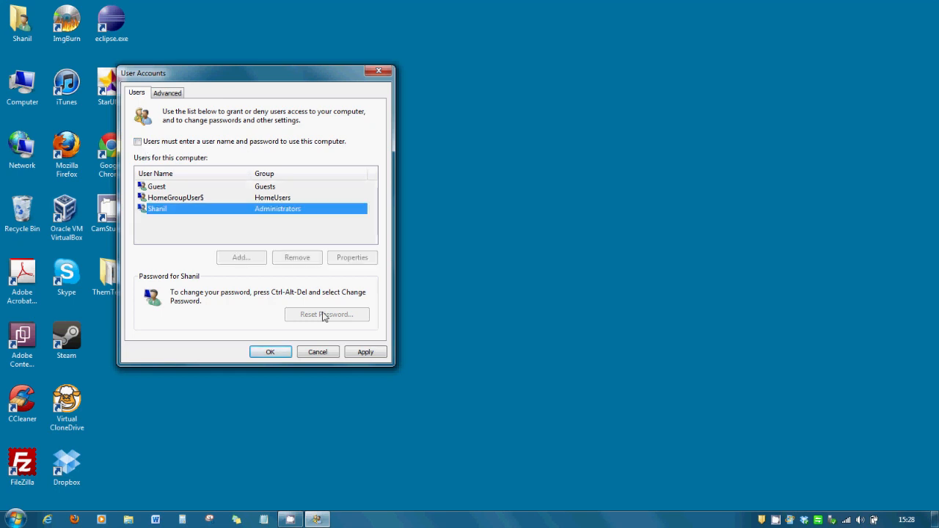
Apply the change and confirm the account password in the Automatically Log On dialog
click(366, 351)
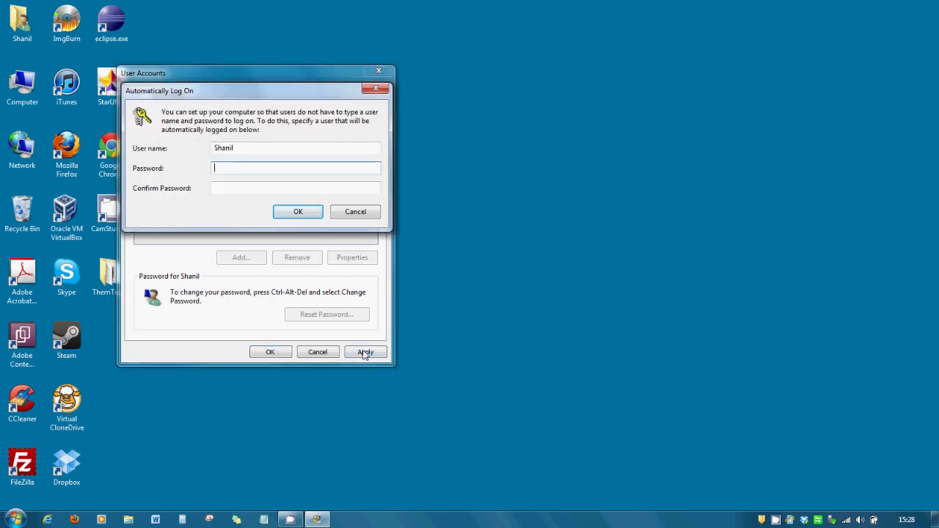
mouse_move(214, 100)
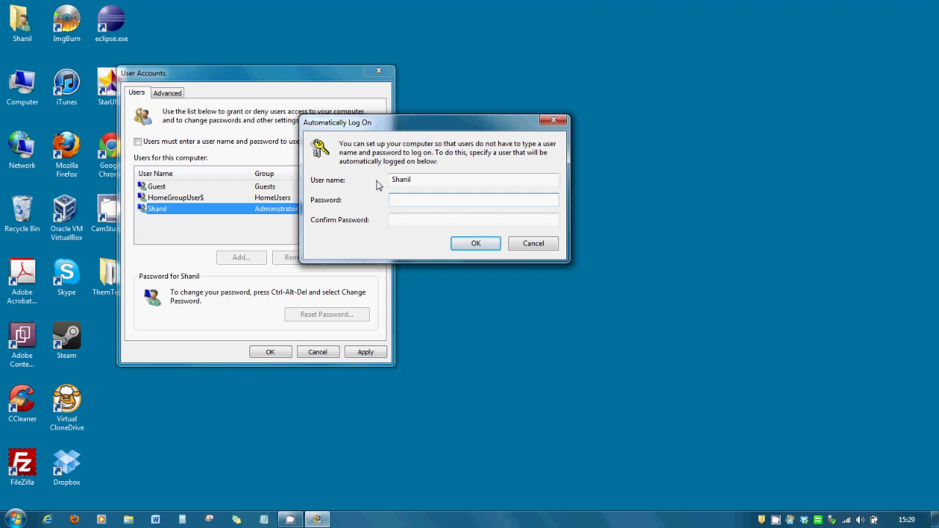
mouse_move(434, 190)
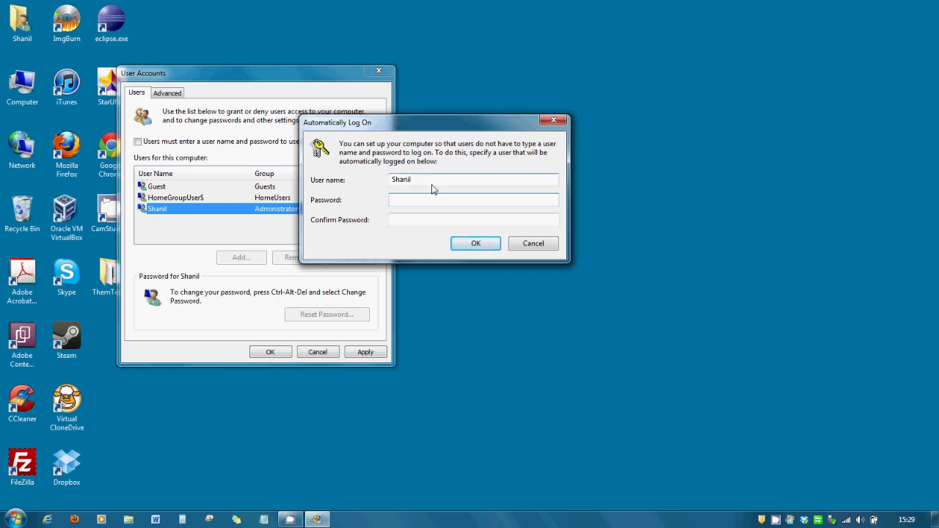
text(•••)
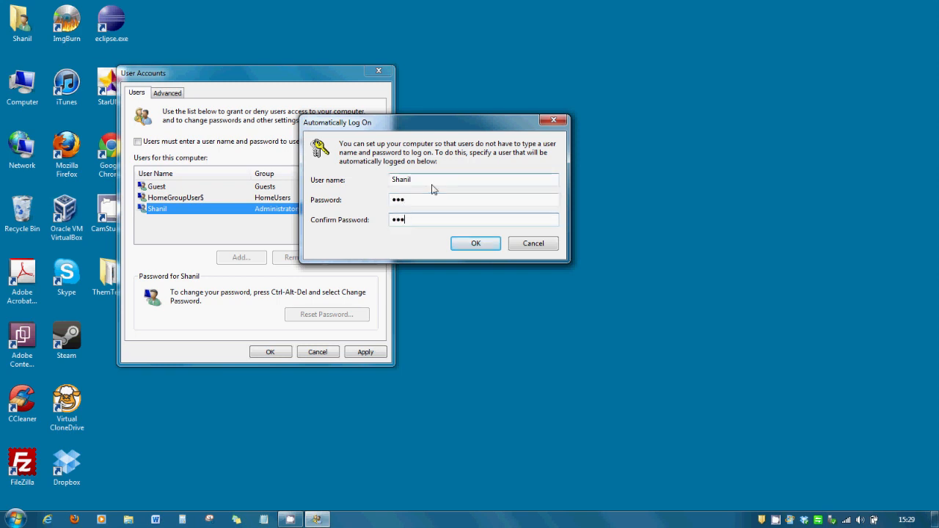
click(475, 242)
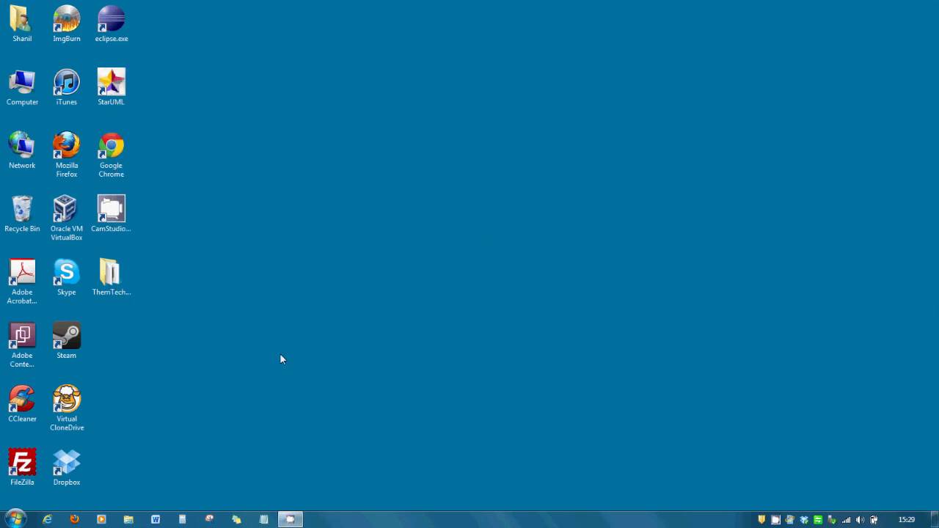
mouse_move(167, 425)
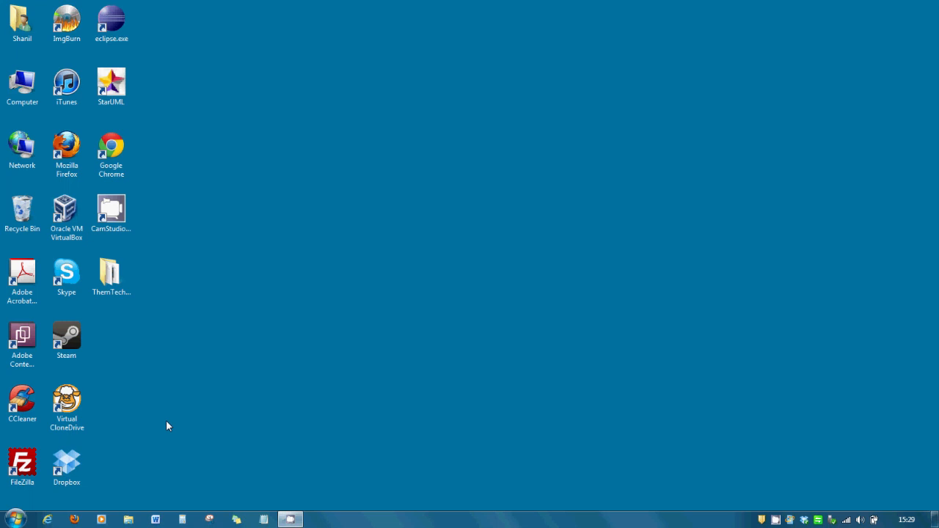